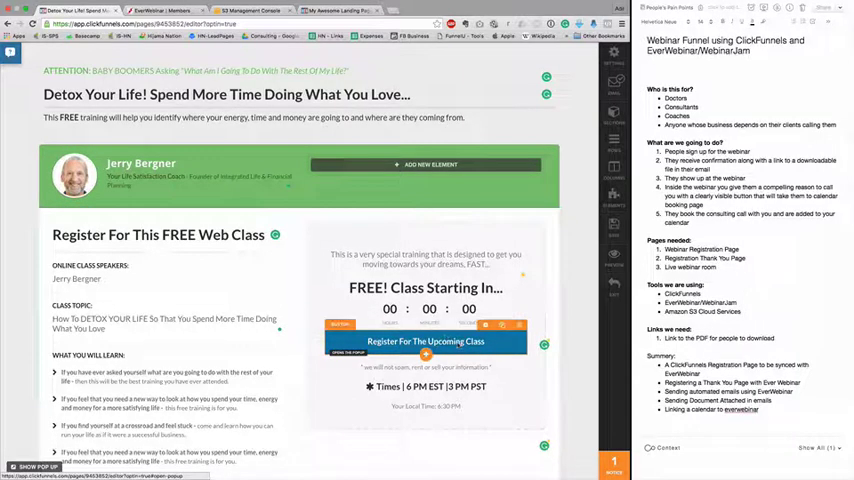
- Preview the Detox page's sign-up popup, then bring up the webinar registration page in the editor
click(426, 340)
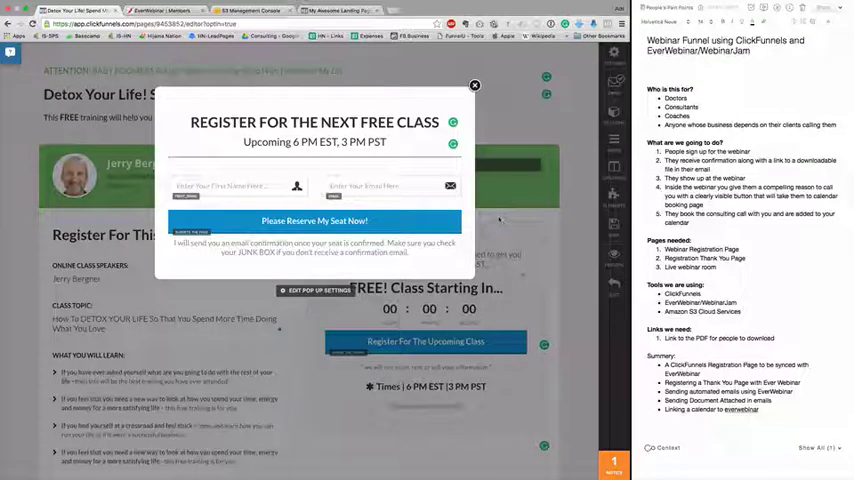
click(314, 140)
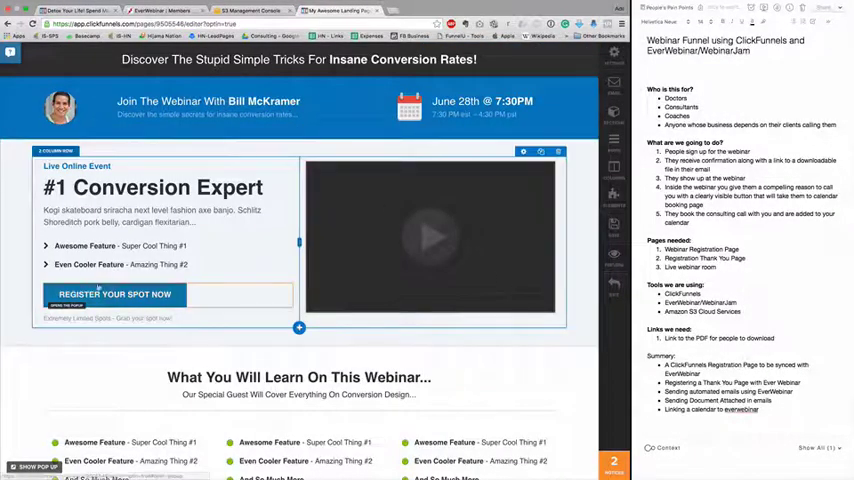
- Show the 'Register Your Spot Now' popup and its Auto Responder Integration panel
click(112, 292)
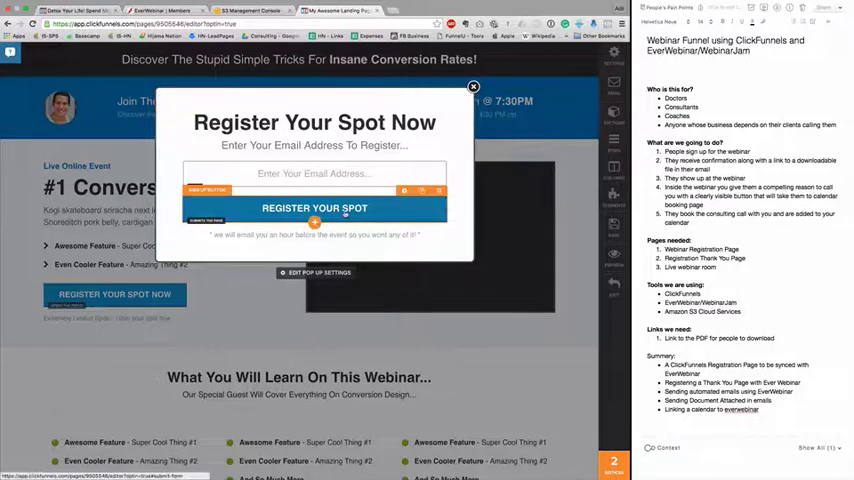
click(314, 208)
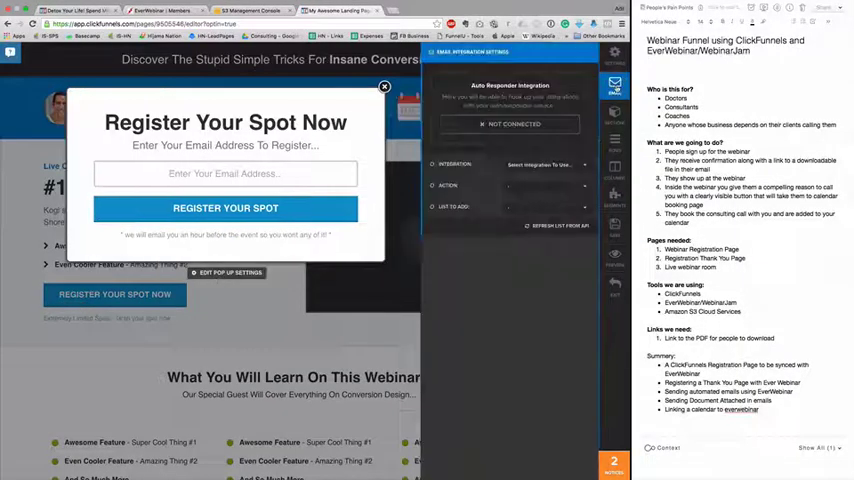
- Connect the popup to EverWebinar with action Register To Webinar for the Detox Your Life webinar, then move to EverWebinar
click(546, 164)
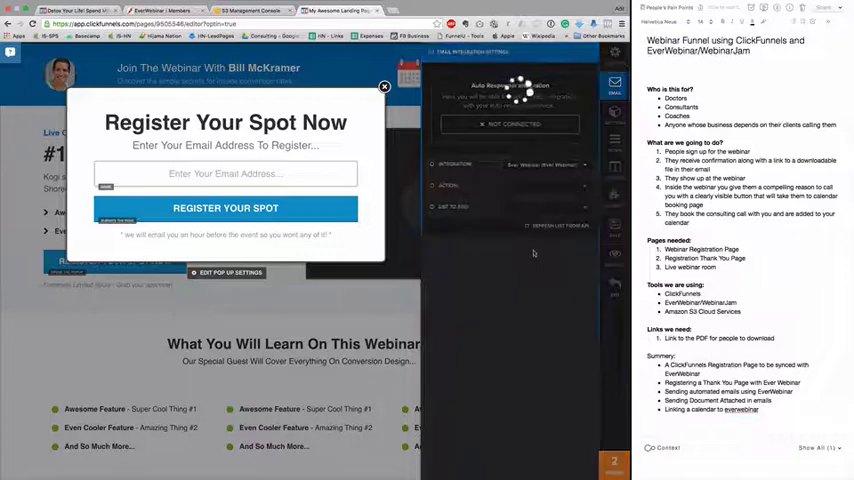
click(544, 184)
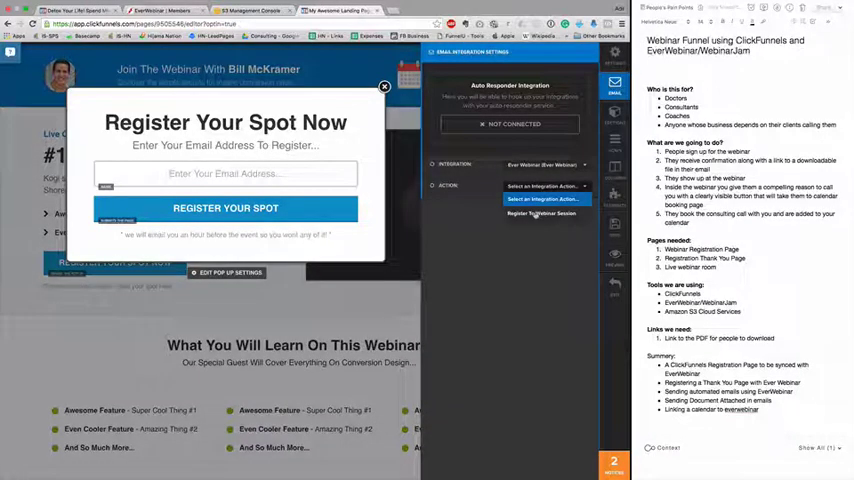
click(540, 212)
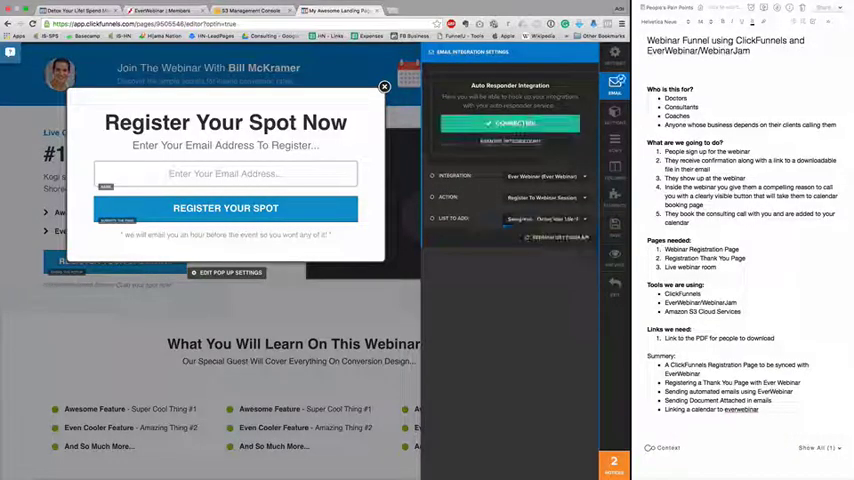
click(510, 122)
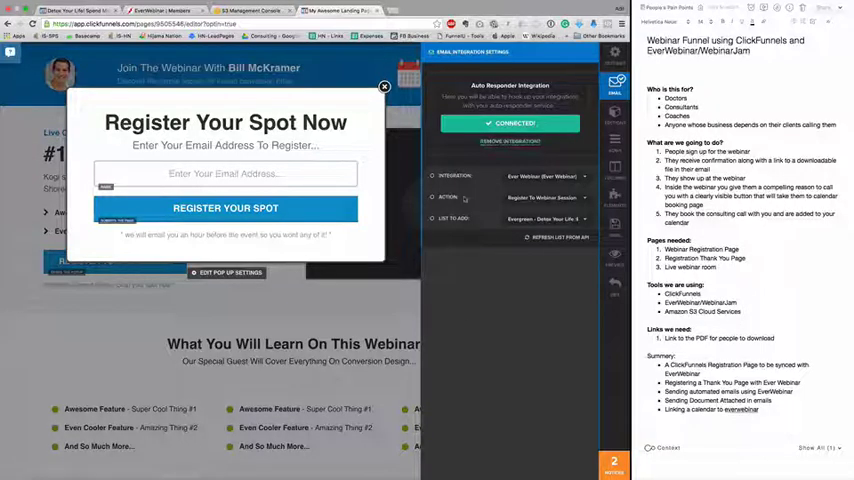
click(510, 142)
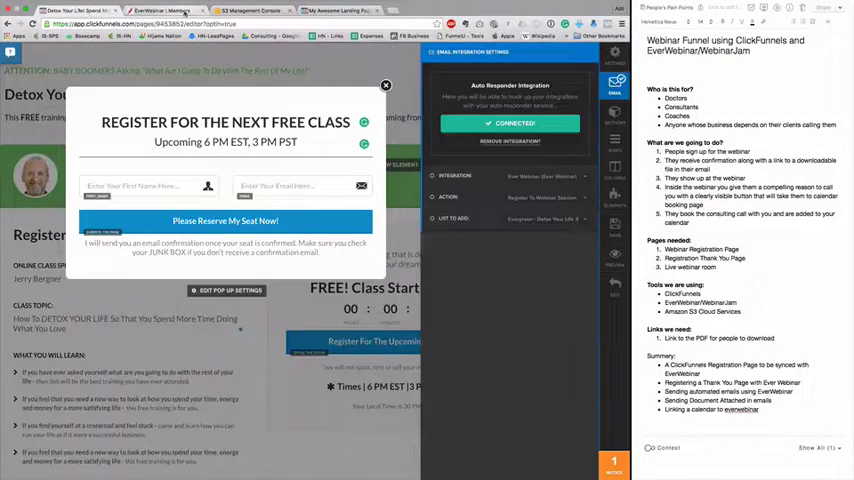
click(160, 10)
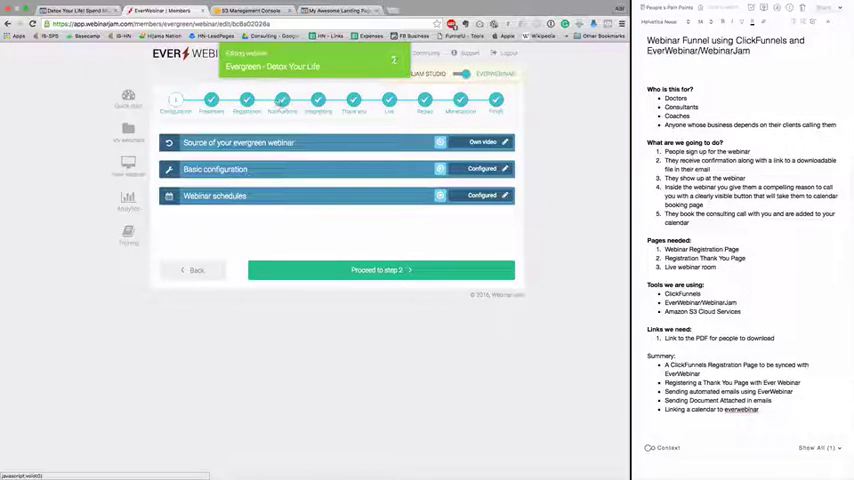
- In the Notifications step, bring up the Welcome message email for editing
click(380, 268)
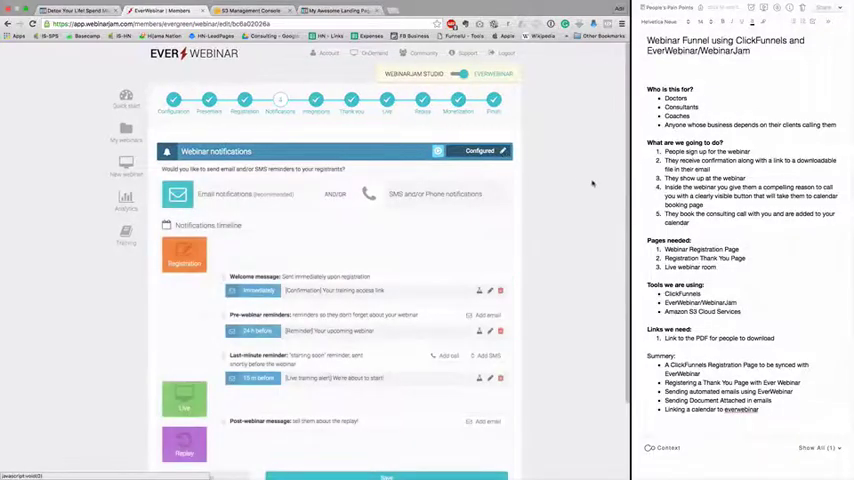
scroll(down, 3)
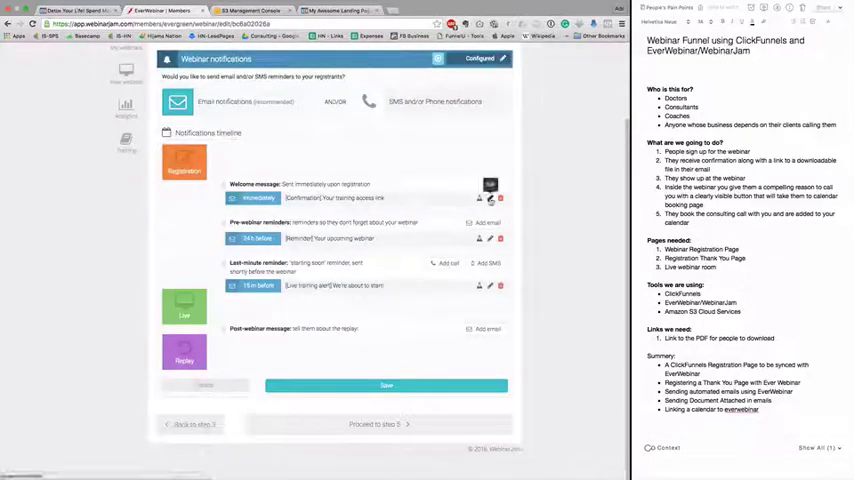
click(478, 196)
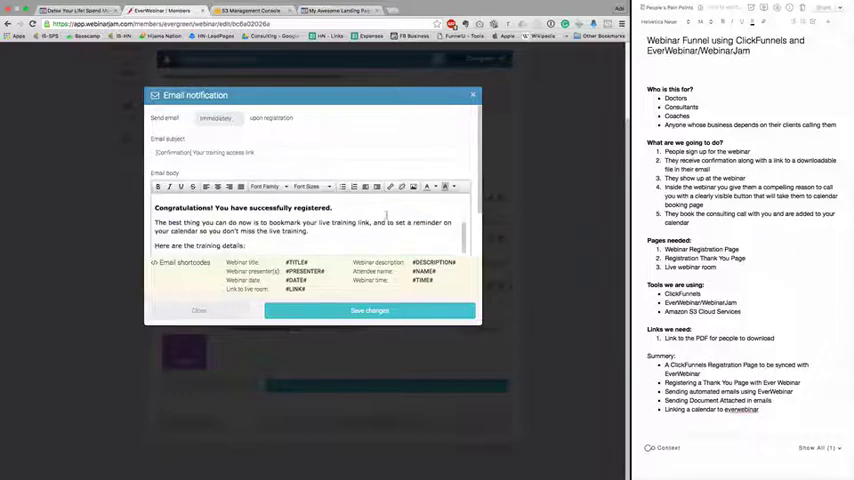
- Start linking the word 'training' in the welcome email, then go to the S3 service in the AWS console
scroll(down, 3)
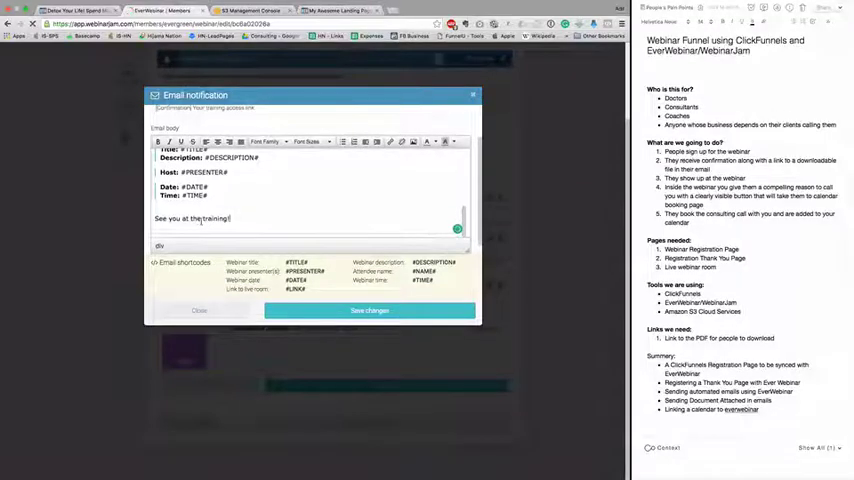
double_click(216, 220)
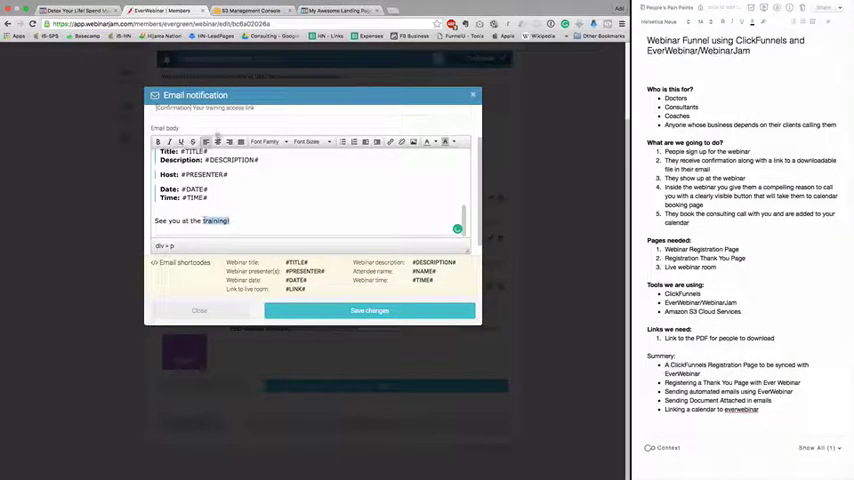
mouse_move(392, 140)
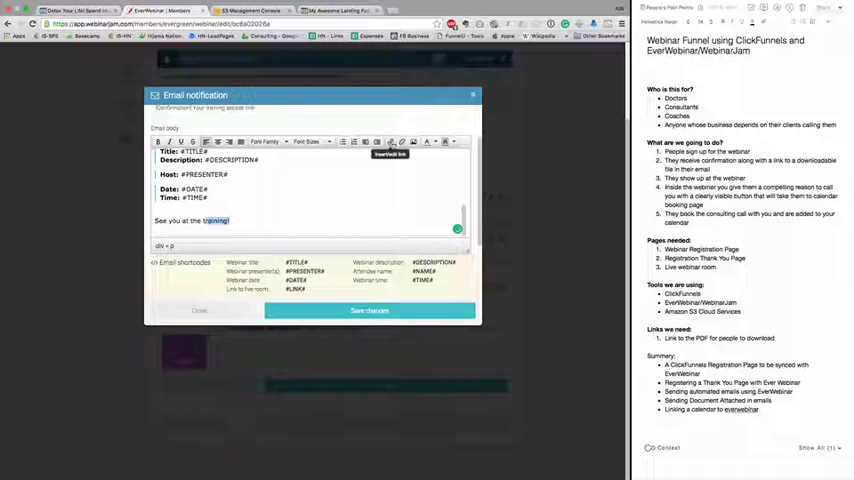
click(392, 140)
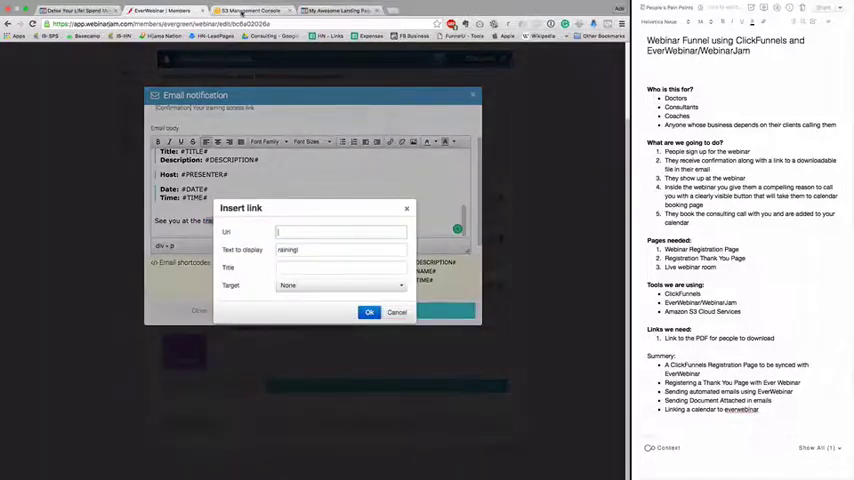
click(244, 10)
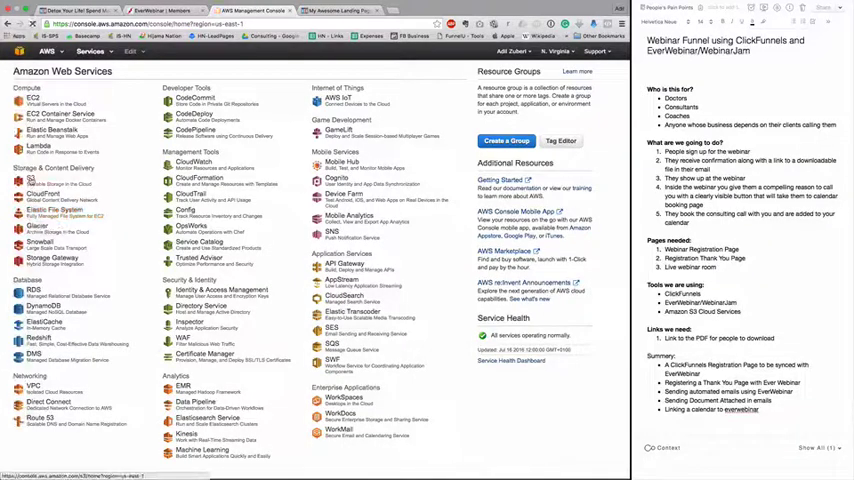
click(244, 10)
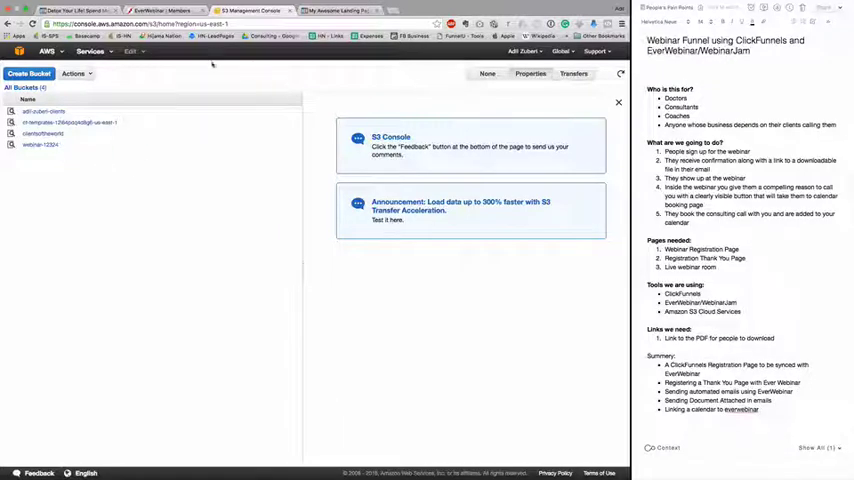
- Show the contents of the webinar bucket with its single stored image
click(40, 144)
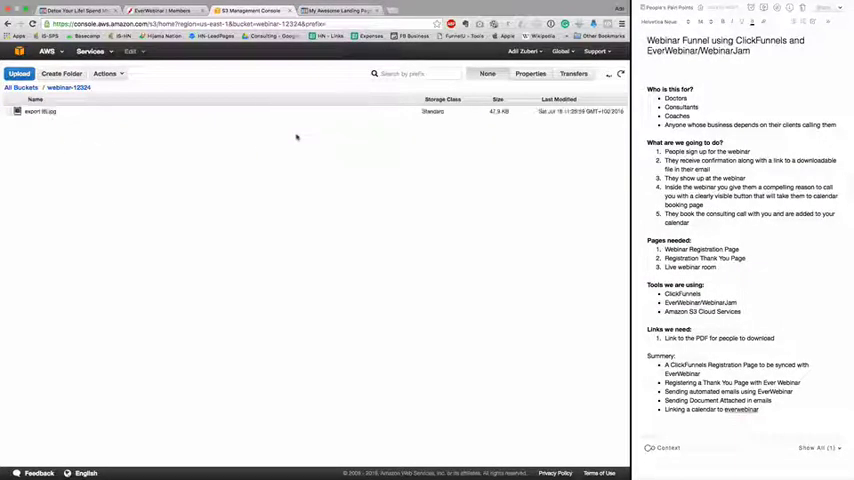
- Upload a file chosen from the computer into the webinar bucket
click(18, 72)
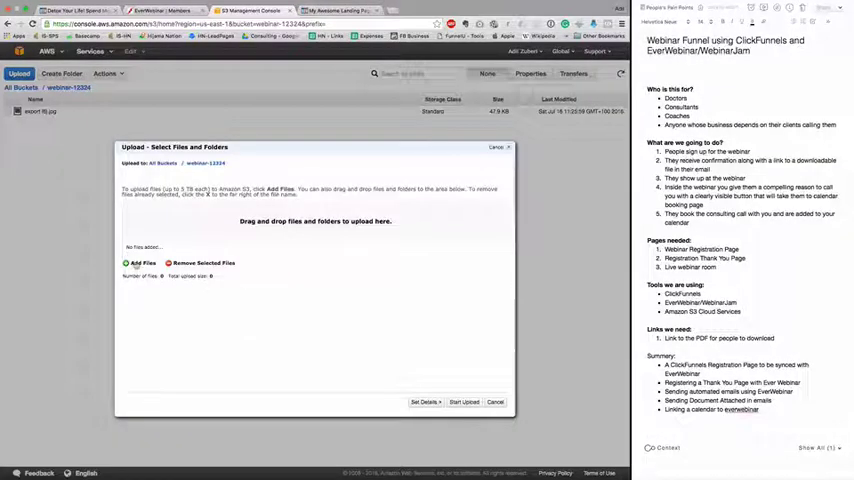
click(140, 262)
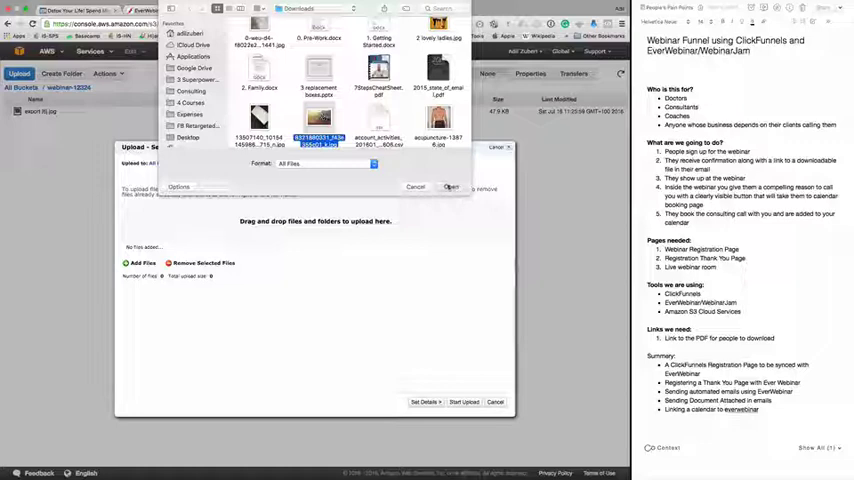
click(448, 188)
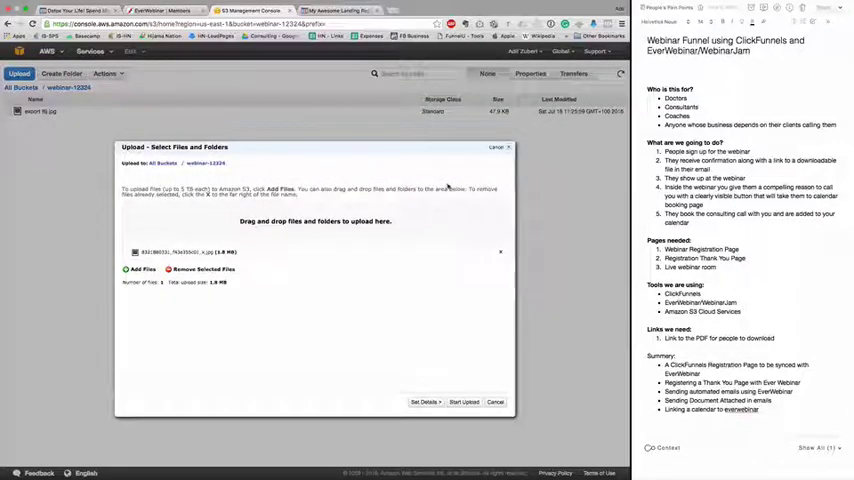
click(464, 402)
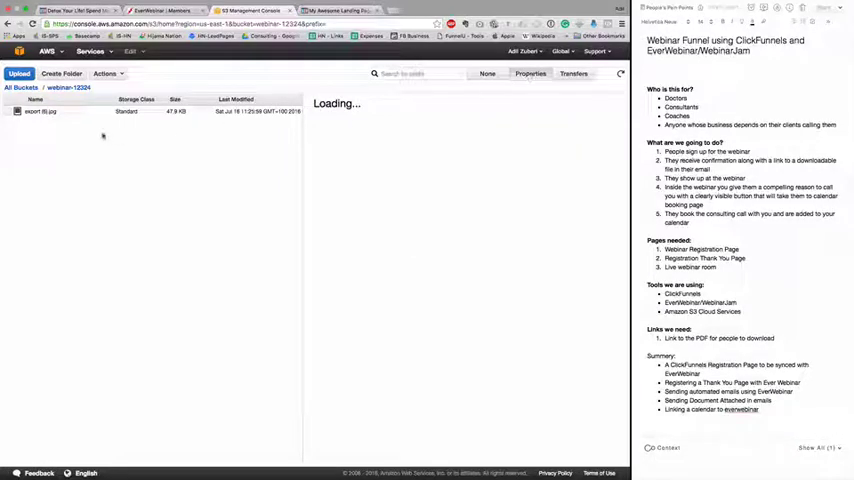
- Grant Everyone Open/Download permission on export (6).jpg and copy its public link URL
click(16, 112)
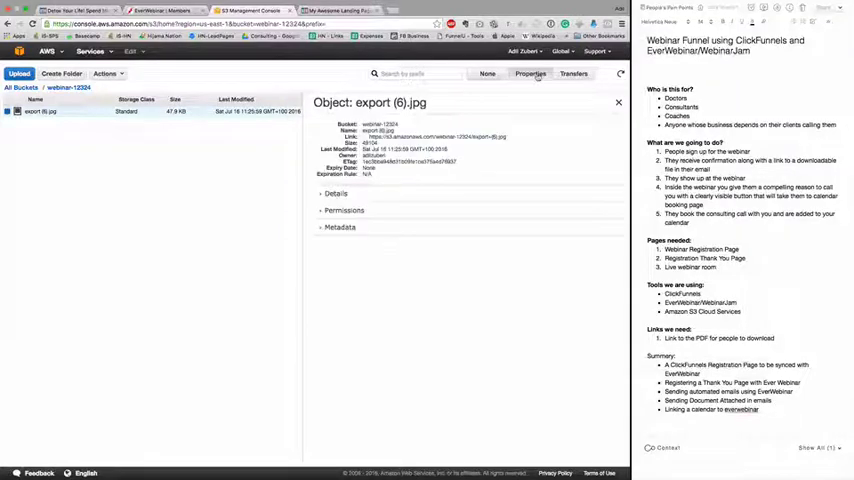
click(344, 210)
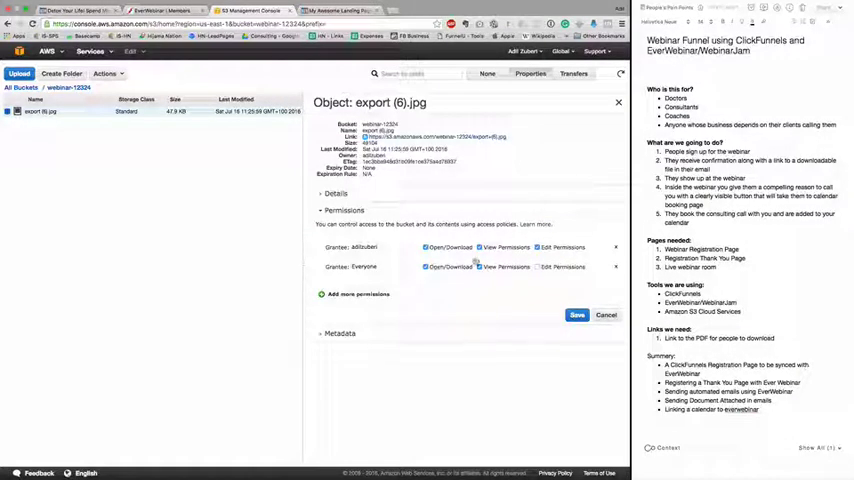
mouse_move(576, 316)
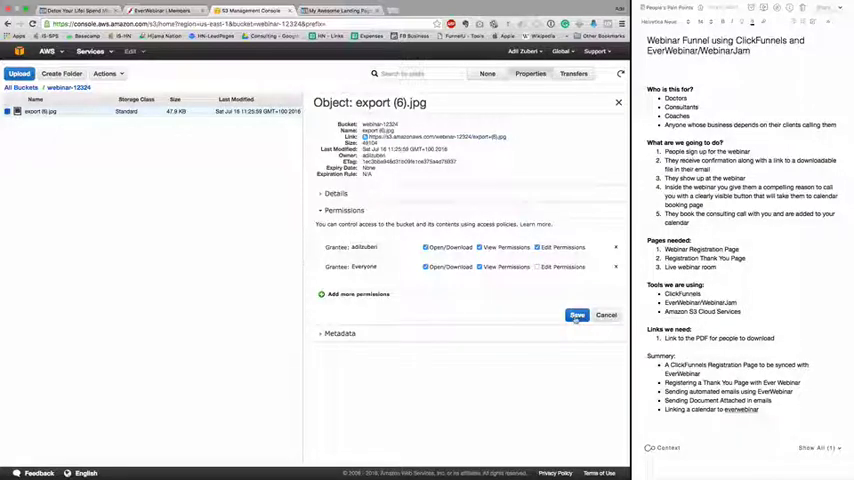
click(576, 316)
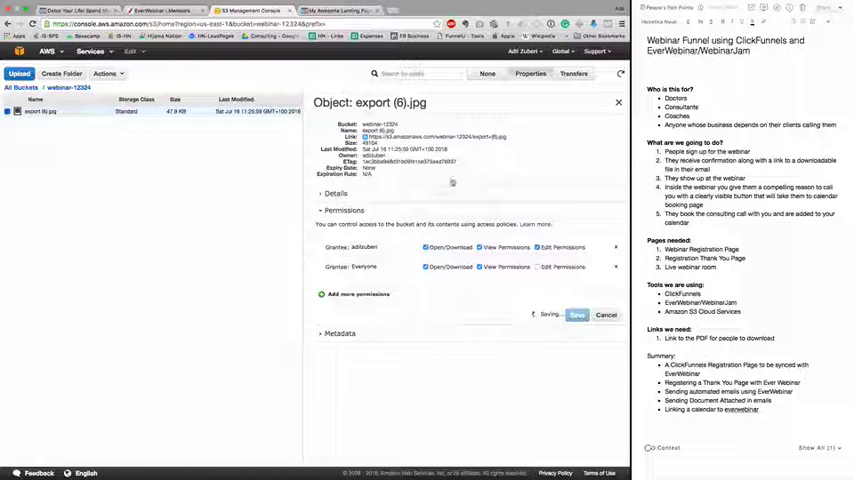
click(436, 136)
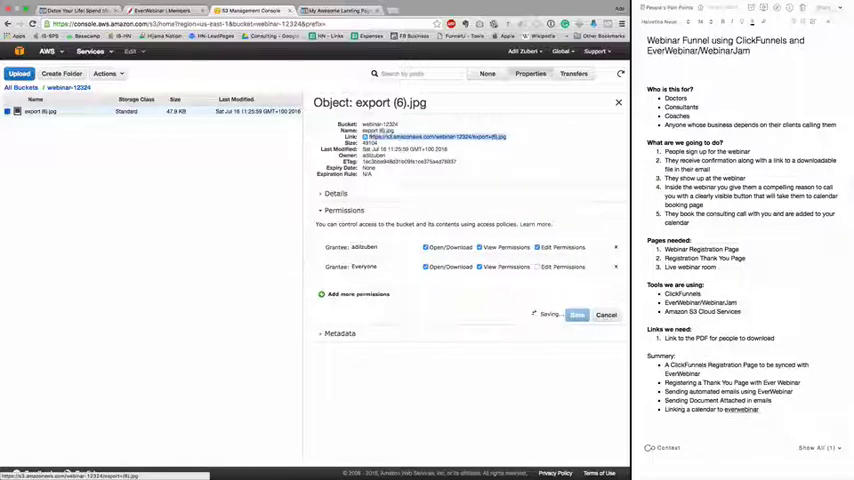
click(576, 316)
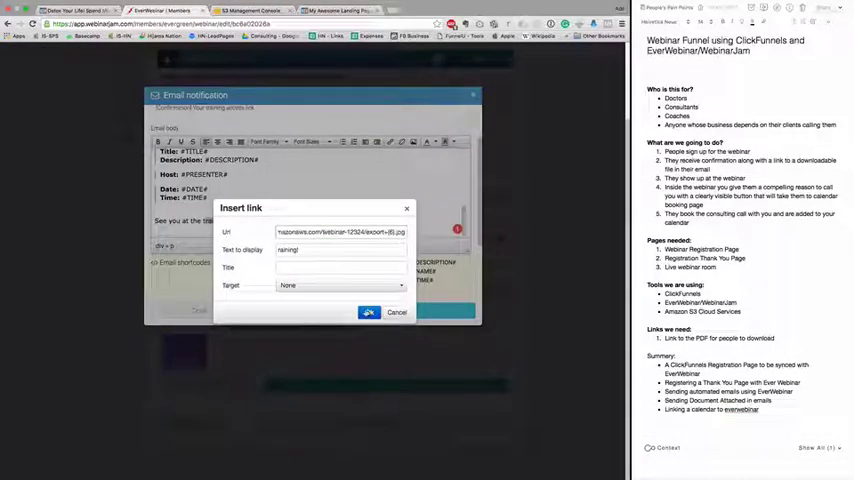
- Confirm the S3 link on the word 'training', then return to the S3 bucket
click(368, 312)
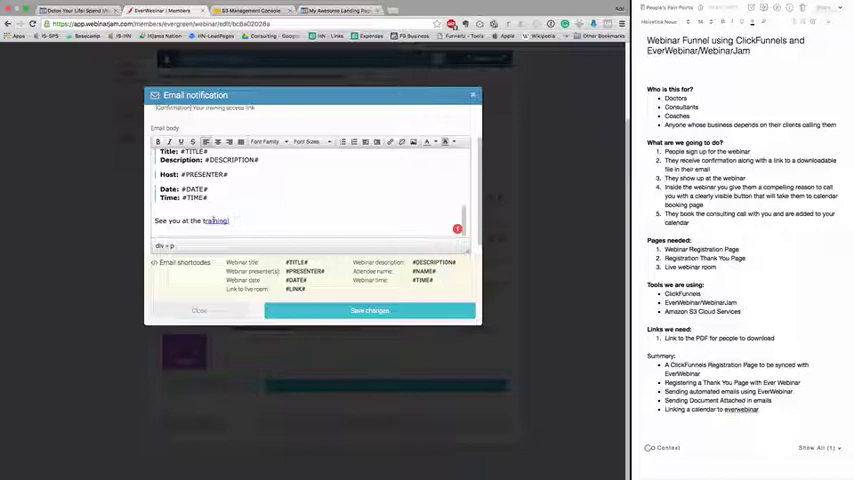
click(248, 10)
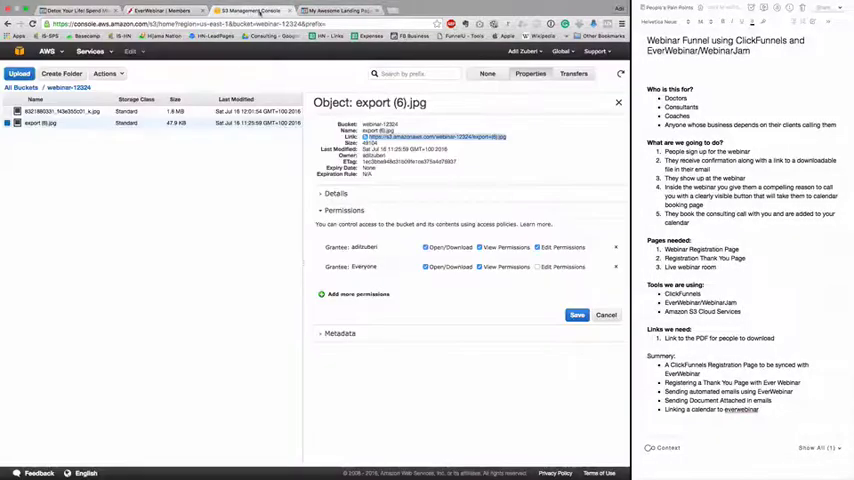
click(160, 12)
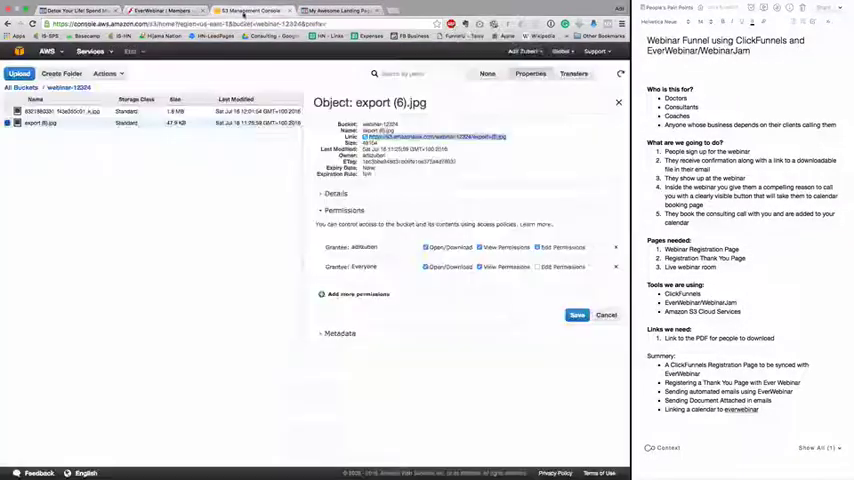
click(160, 10)
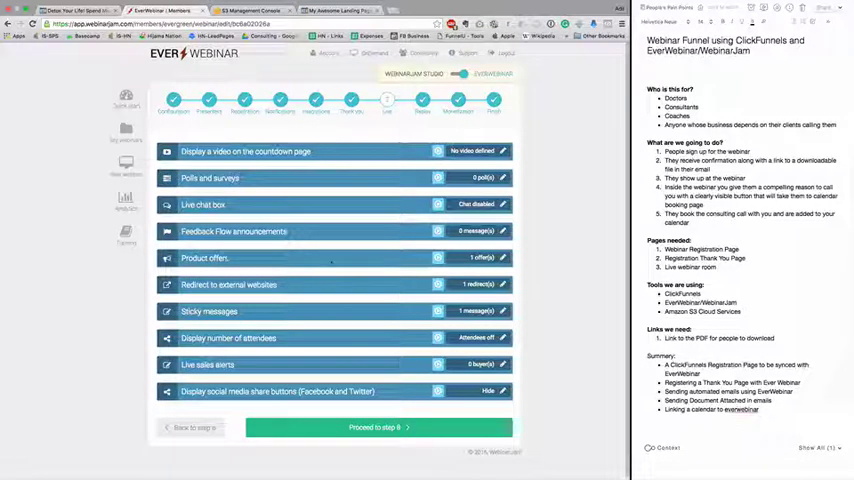
- Expand the Product offers settings showing the coaching program offer
click(204, 258)
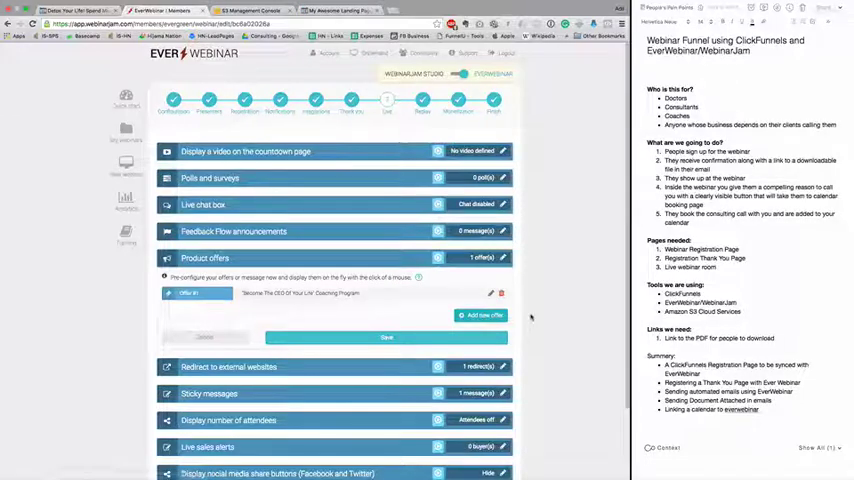
click(480, 316)
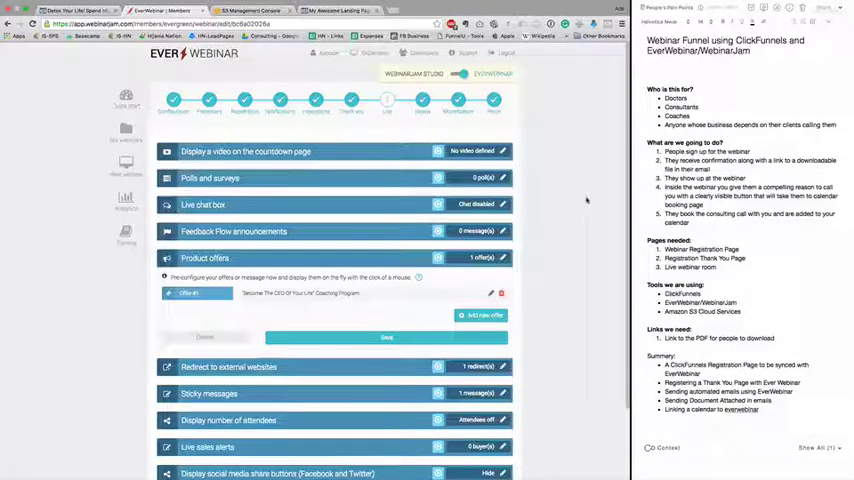
scroll(down, 3)
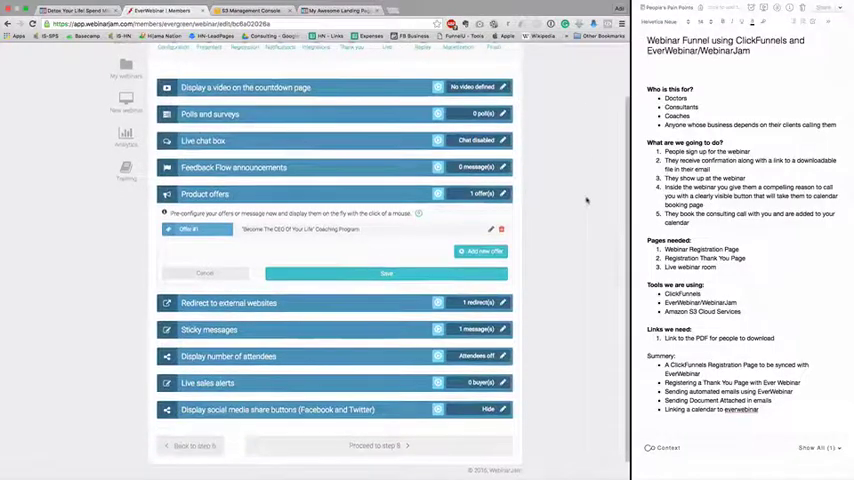